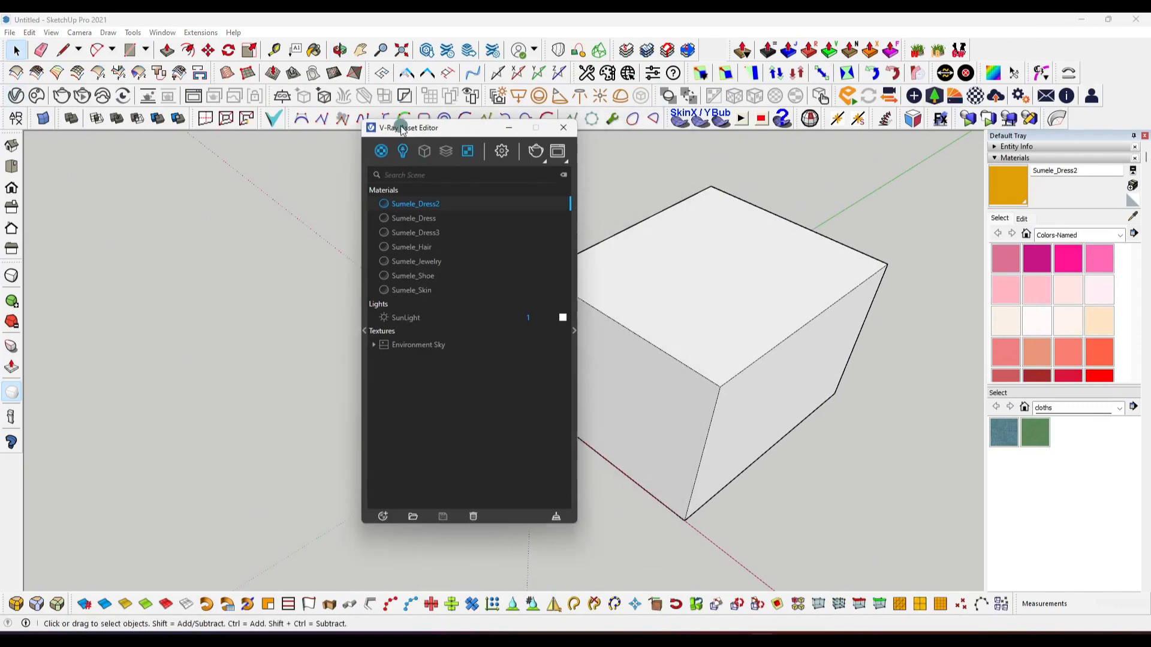
# - Shift the V-Ray Asset Editor left and create a new Generic material
pyautogui.moveTo(407, 127); pyautogui.dragTo(238, 124)
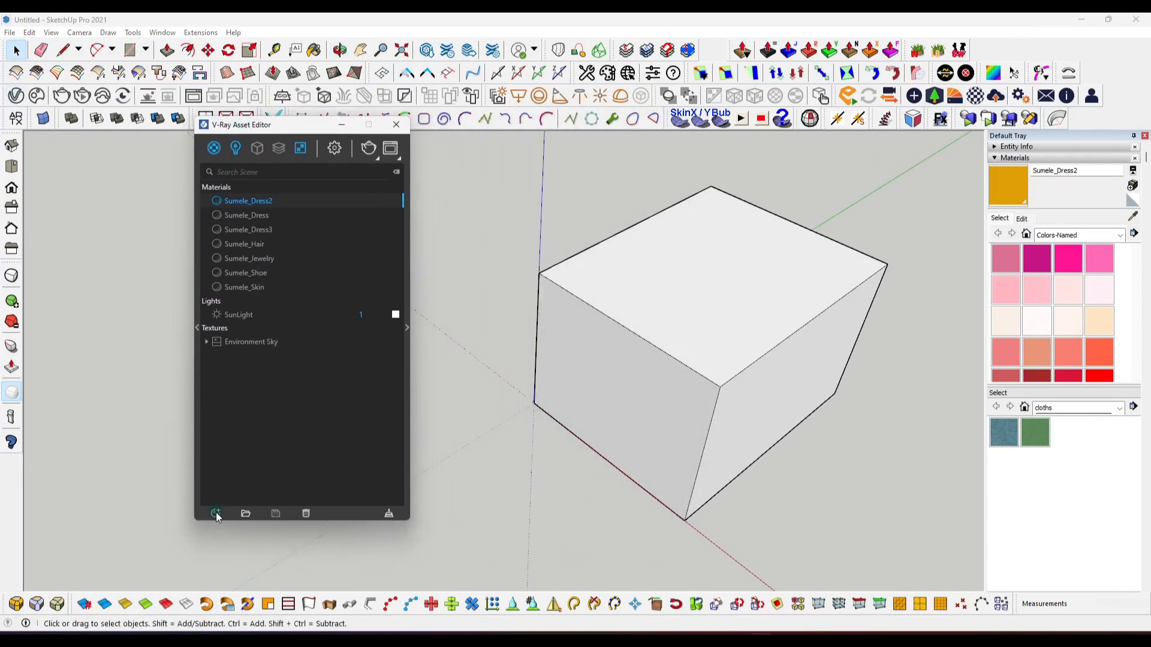
pyautogui.click(216, 513)
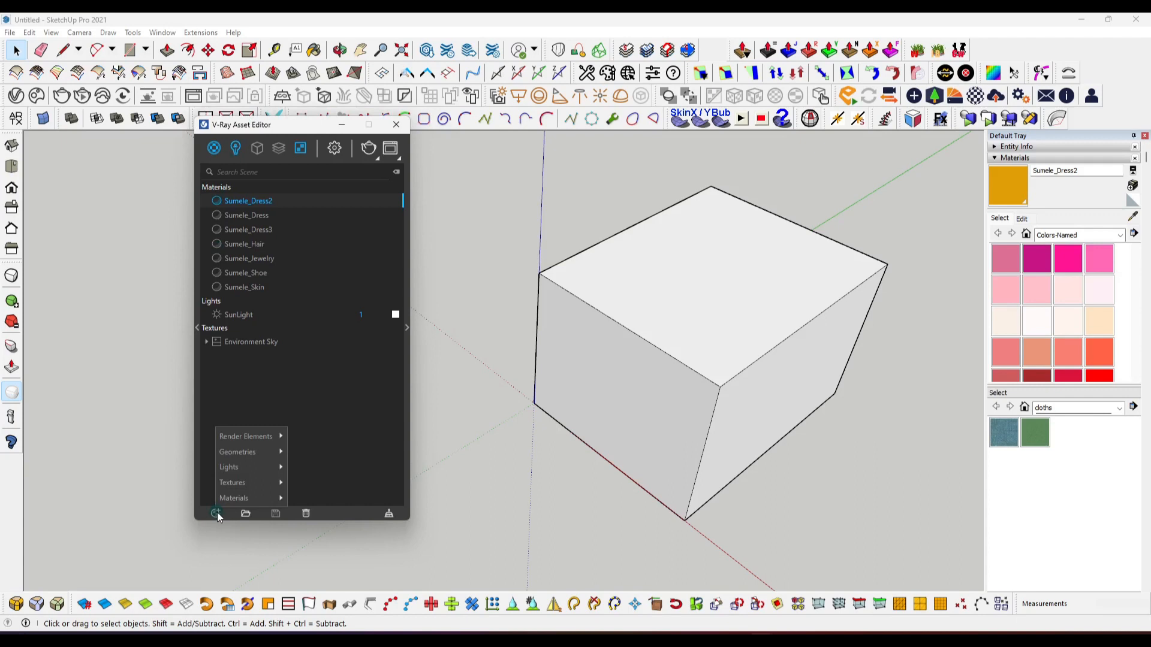
pyautogui.click(233, 497)
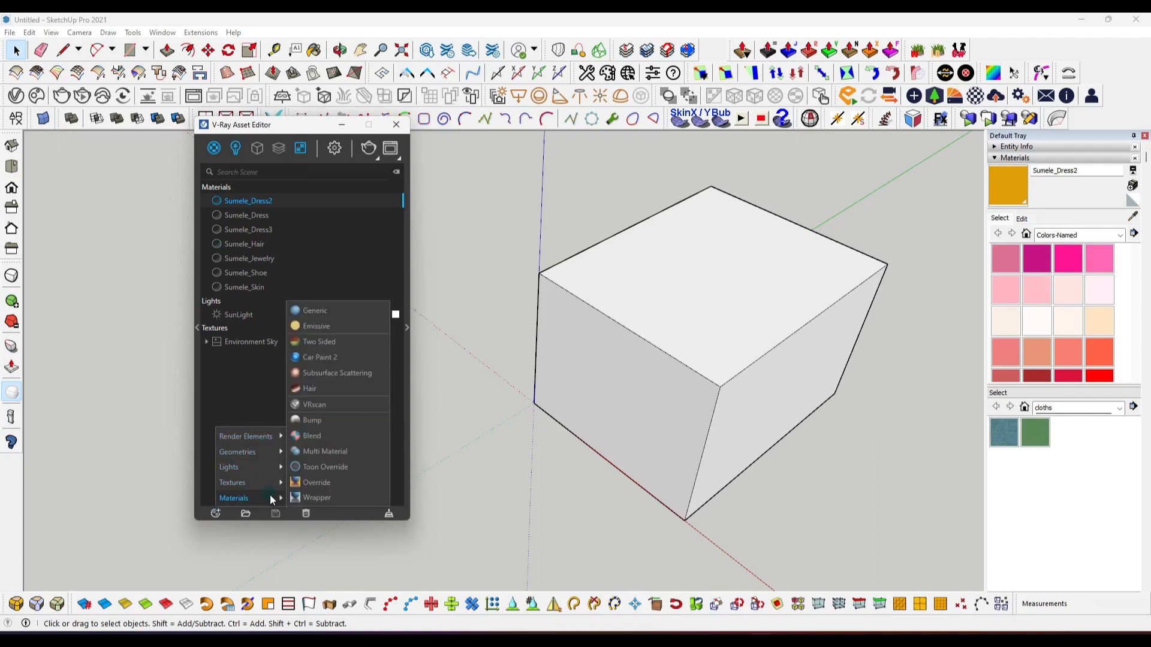
pyautogui.click(314, 310)
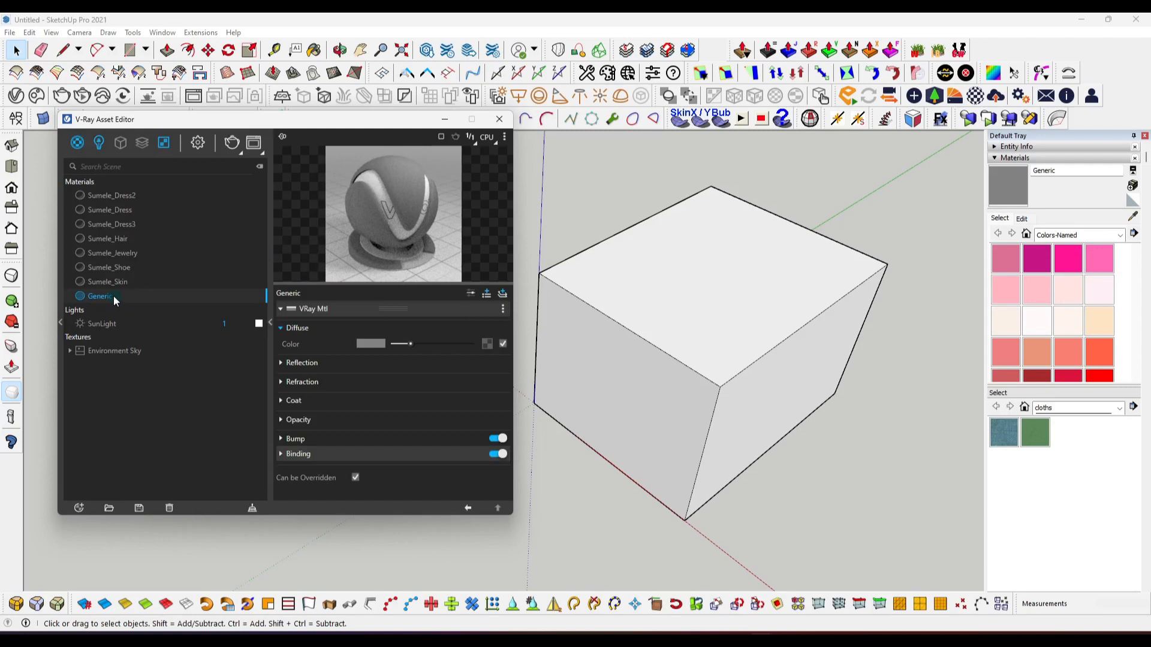
# - Rename the Generic material to 'mosaic bathroom tile' and browse diffuse textures toward Tiles
pyautogui.doubleClick(100, 295)
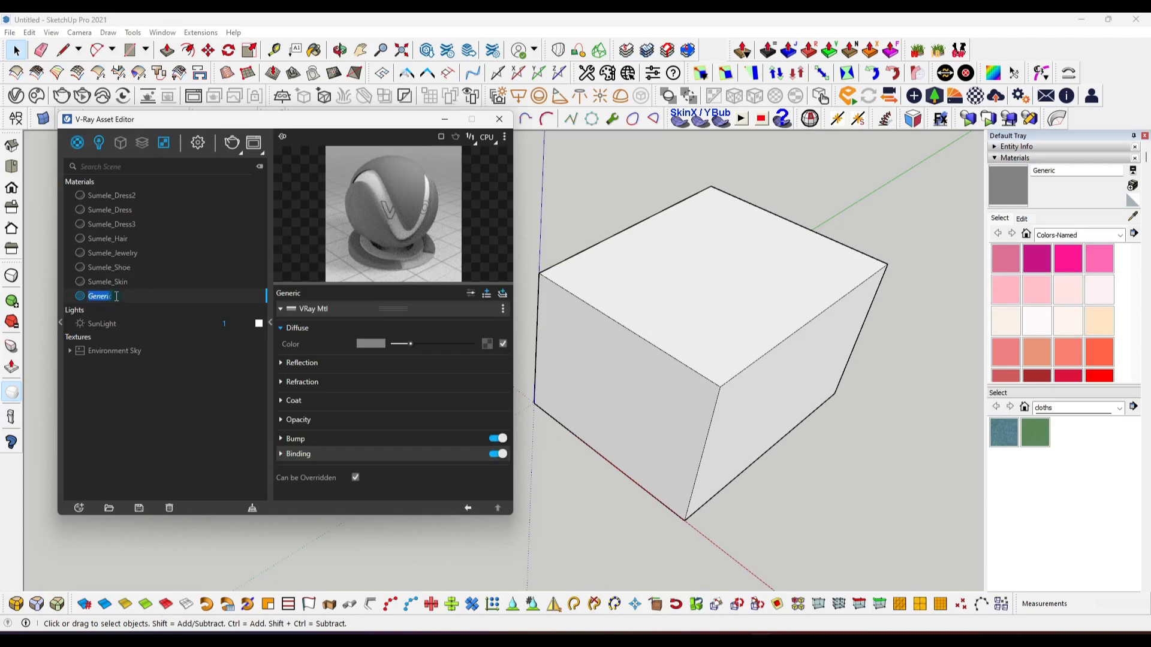
pyautogui.write('mosaic bathroom tile')
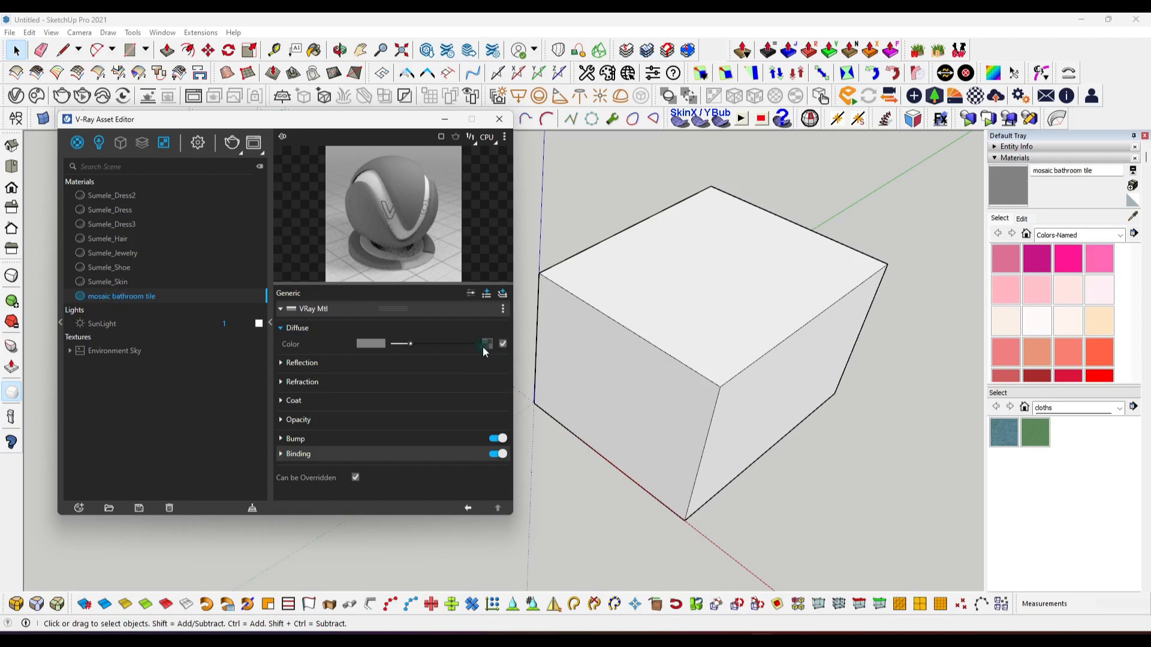
pyautogui.click(486, 343)
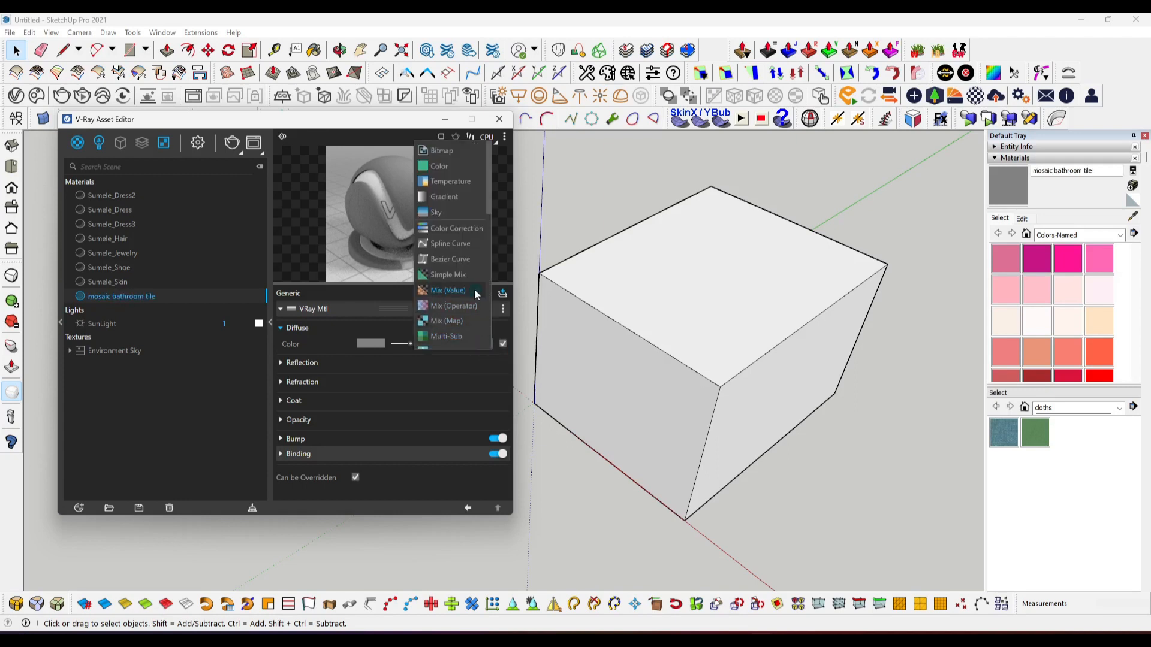
pyautogui.scroll(-3)
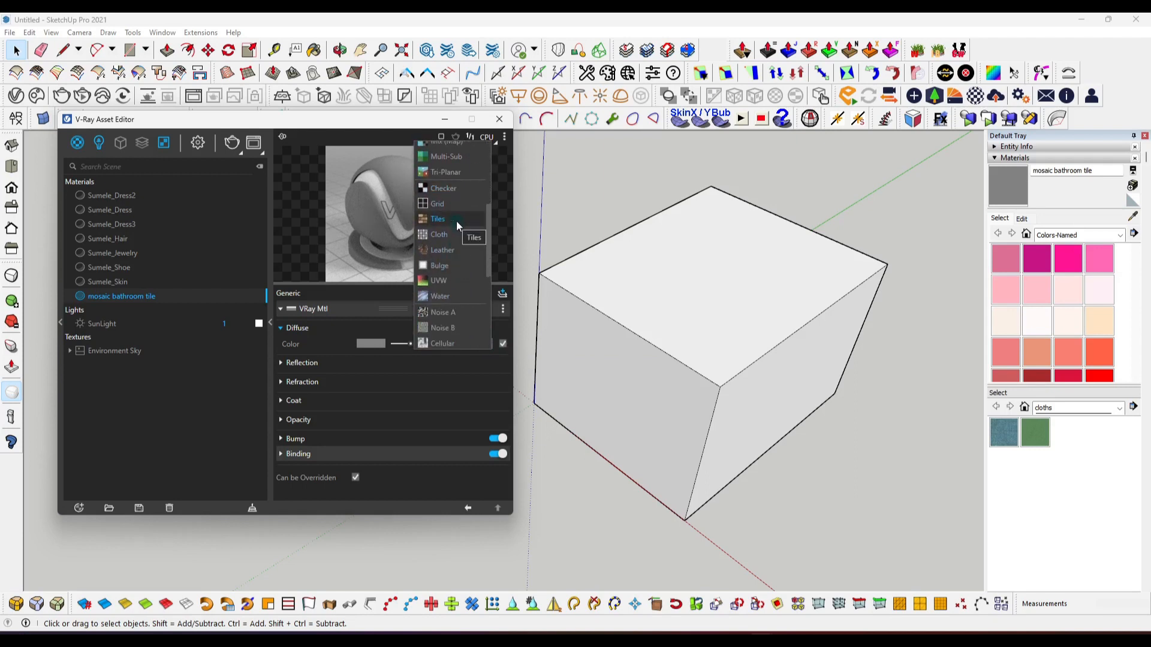
# - Use a Tiles diffuse texture with blue tiles, colour variance 4.2 and fade variance 1.8
pyautogui.click(438, 218)
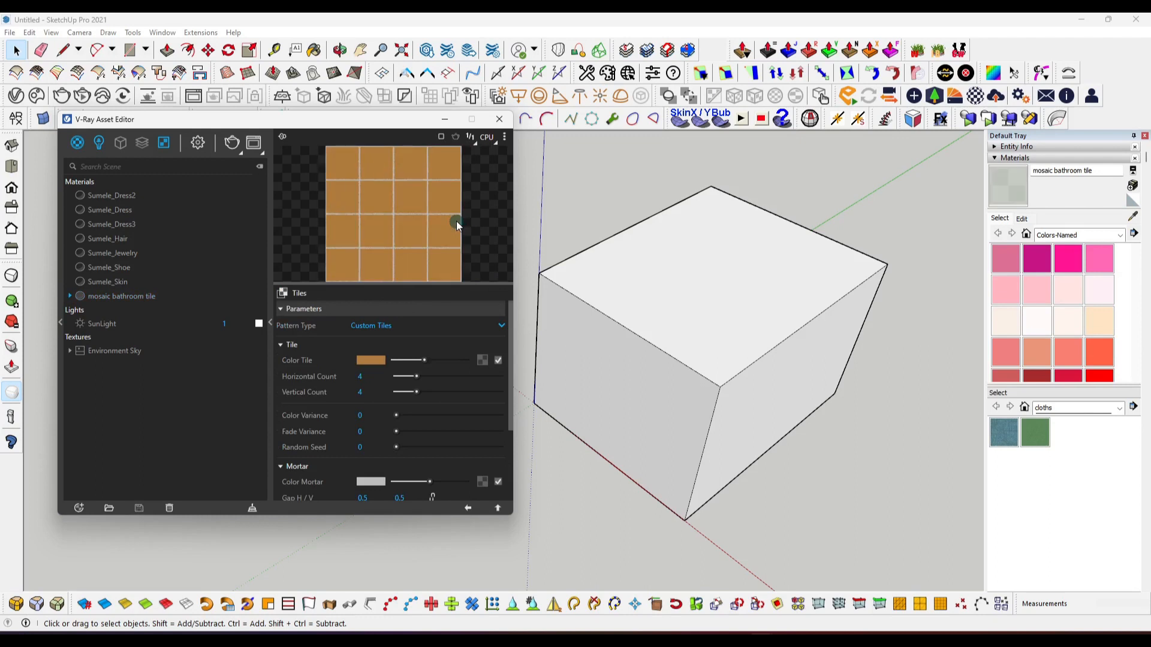
pyautogui.moveTo(388, 183)
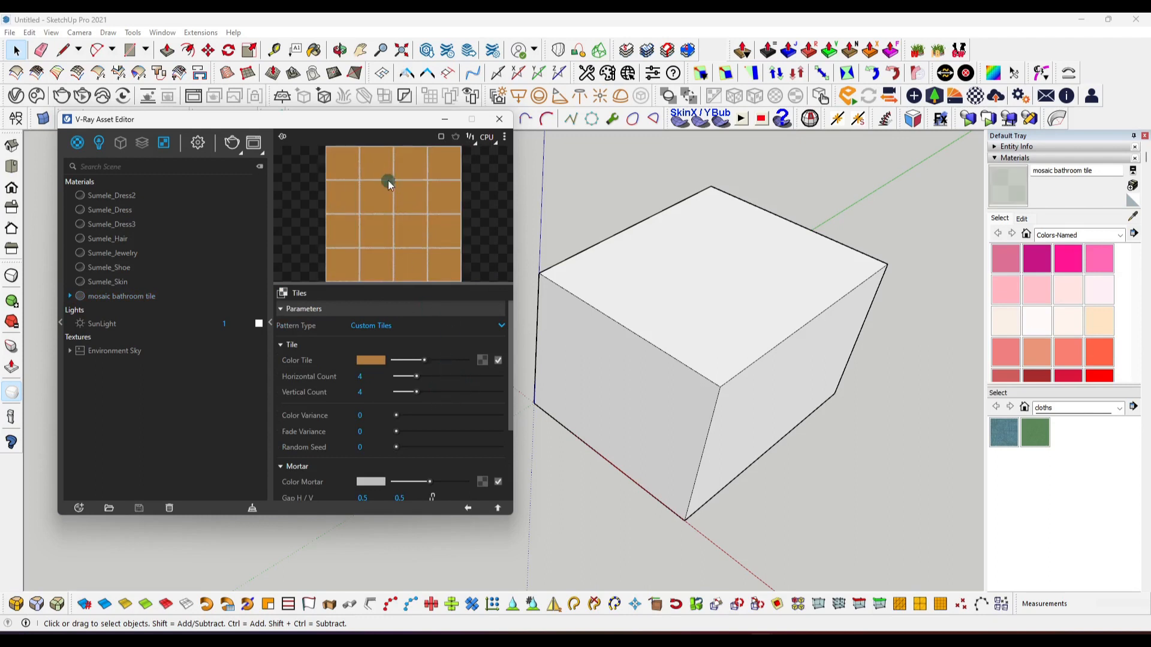
pyautogui.moveTo(415, 413)
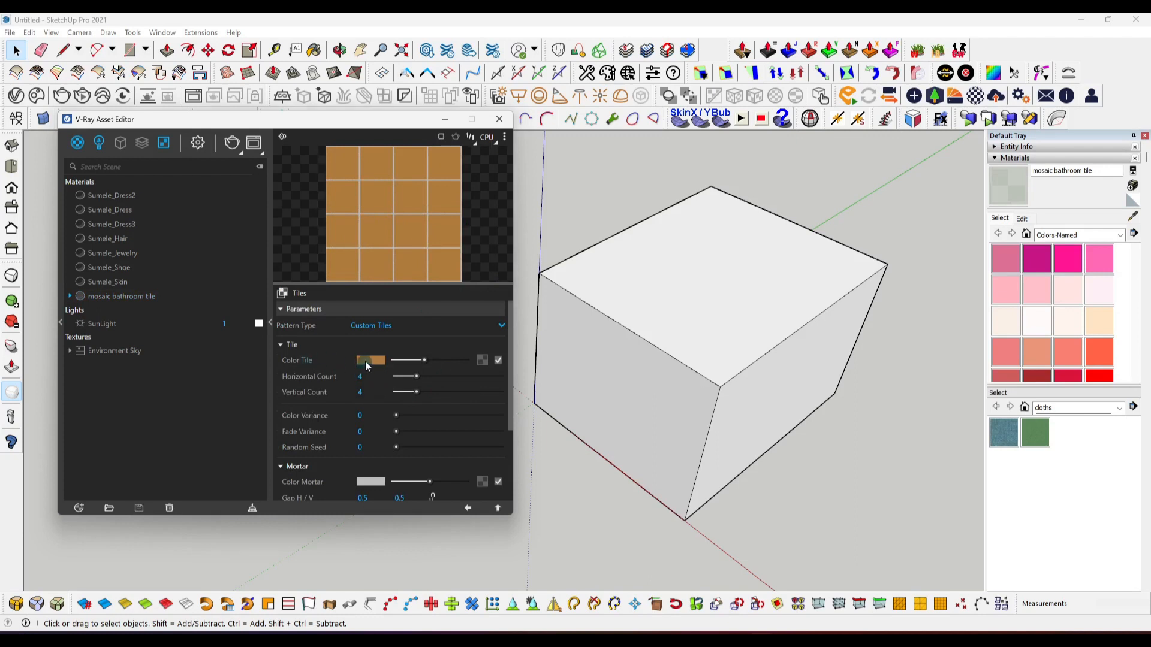
pyautogui.click(370, 360)
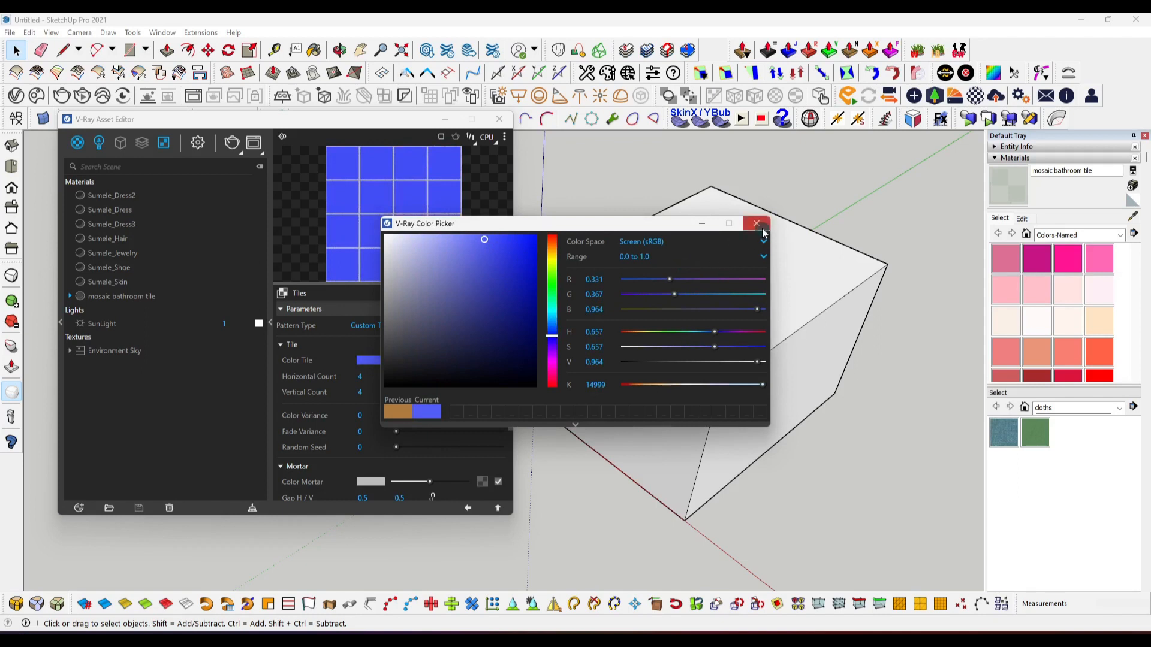
pyautogui.click(755, 223)
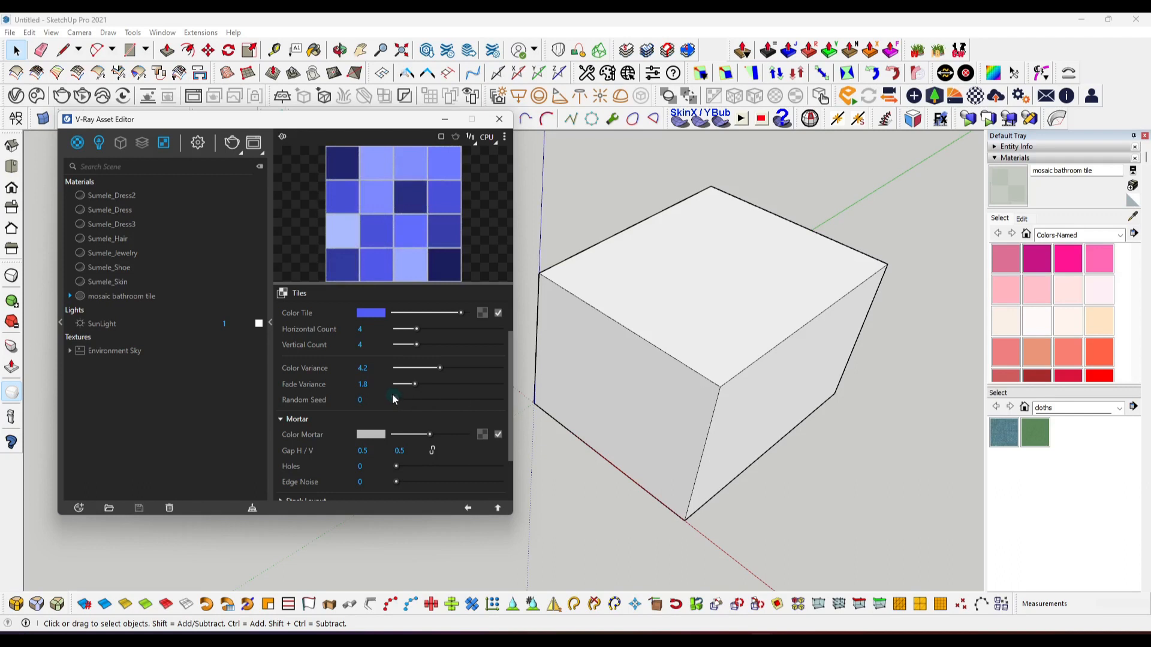
pyautogui.scroll(-3)
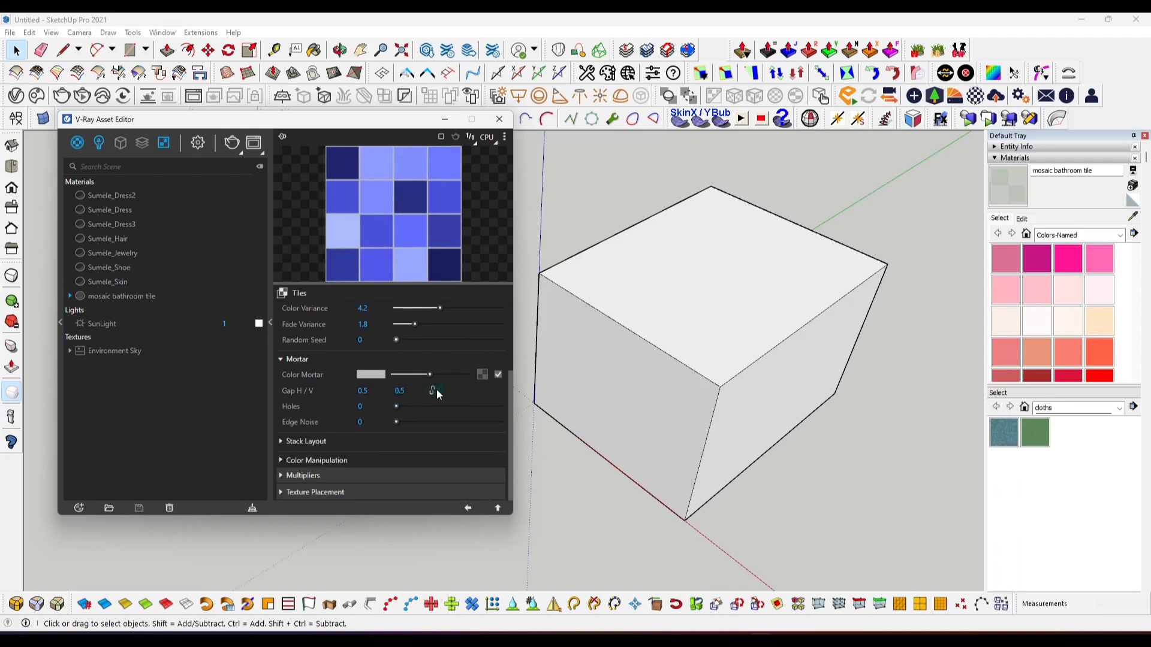
pyautogui.click(281, 309)
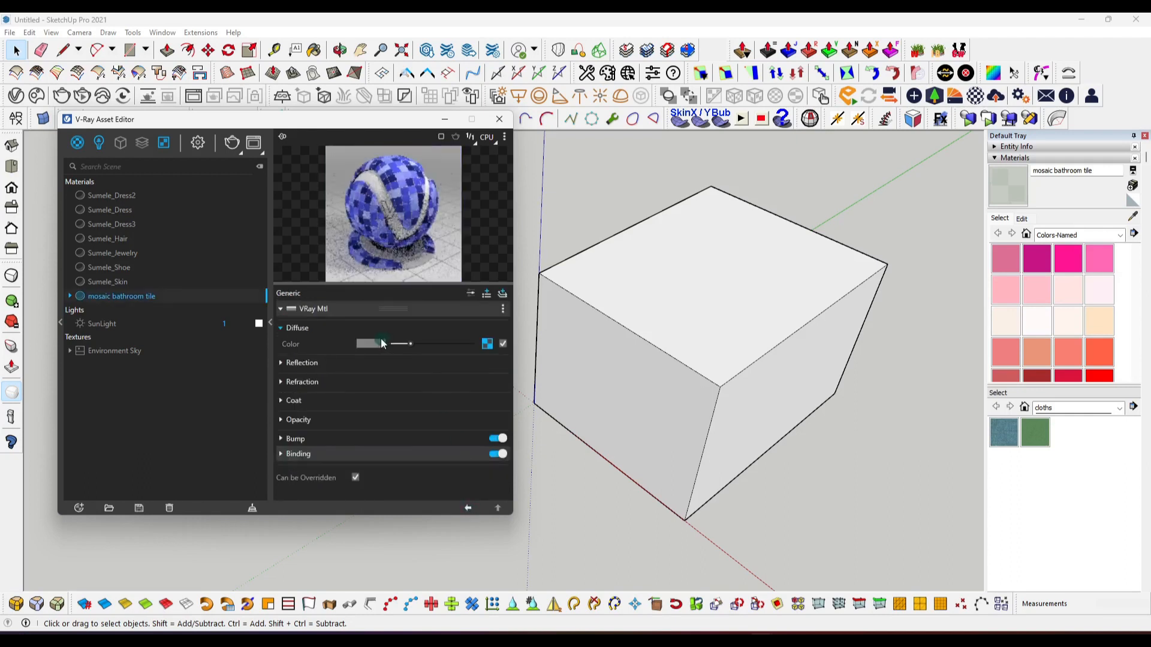
# - Expand the Reflection settings, with reflection glossiness at 0.78
pyautogui.click(302, 362)
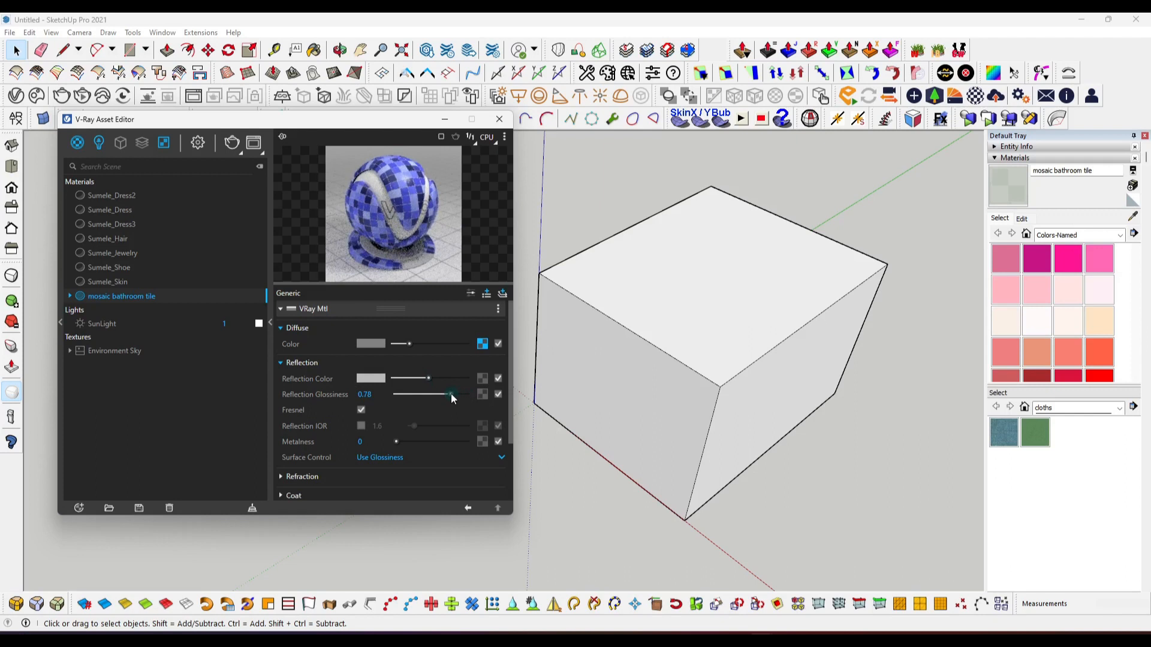
# - Select the cube and apply the mosaic bathroom tile material to it
pyautogui.click(624, 343)
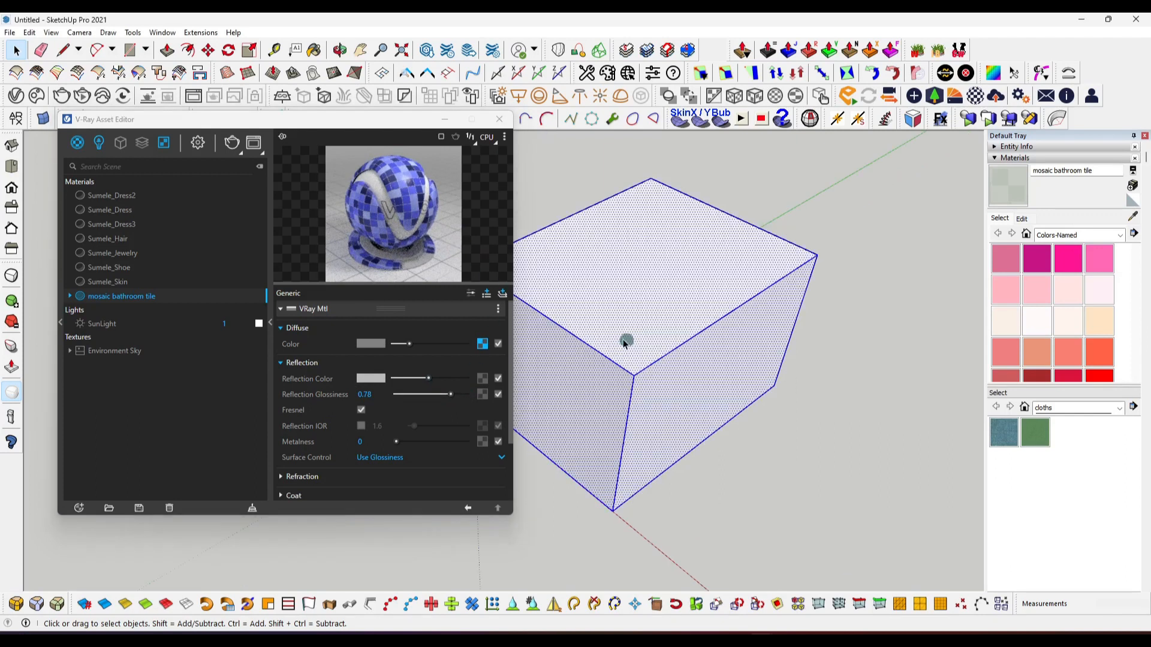
pyautogui.rightClick(121, 295)
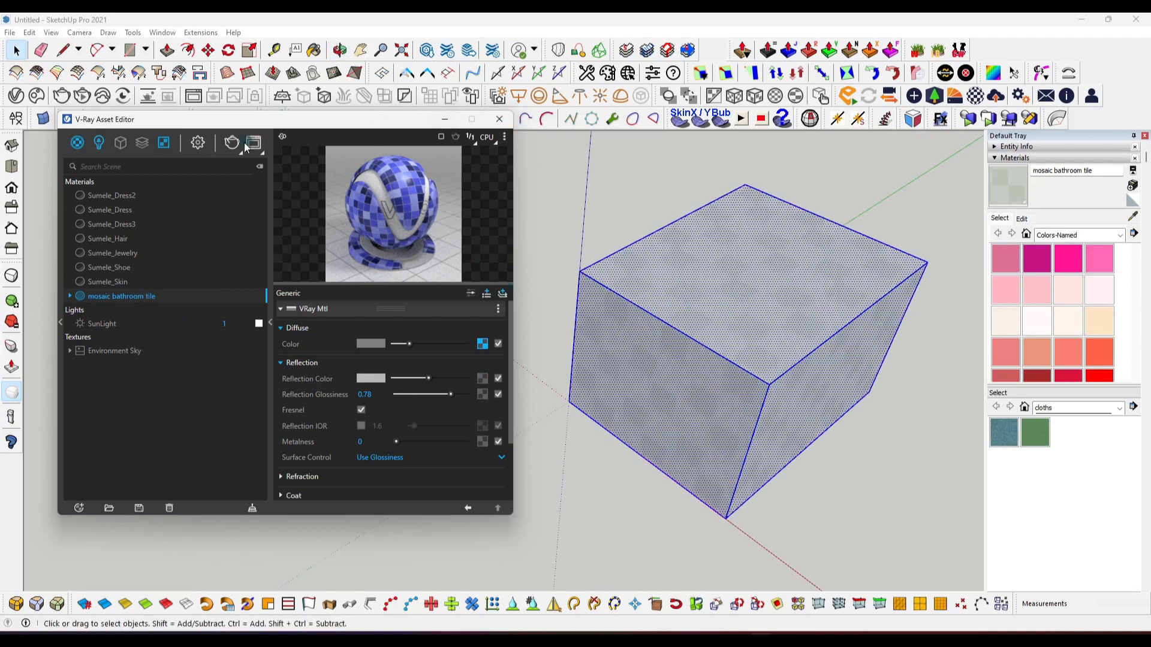
# - Render the tiled cube in the V-Ray Frame Buffer, then close the window
pyautogui.click(252, 142)
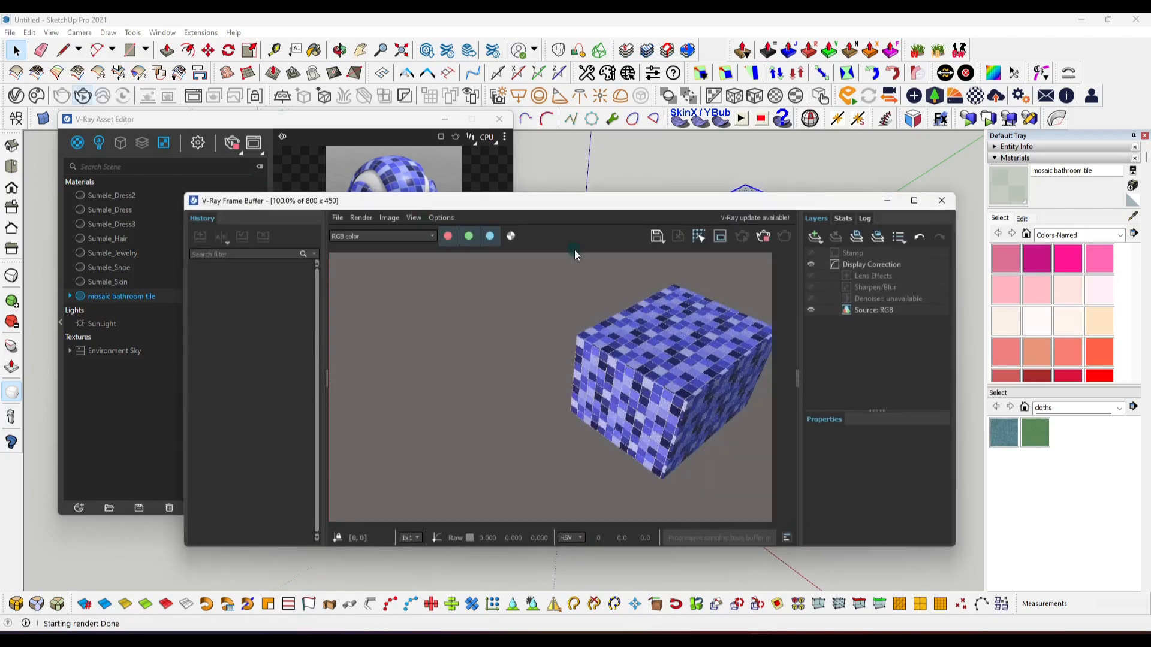
pyautogui.moveTo(638, 381)
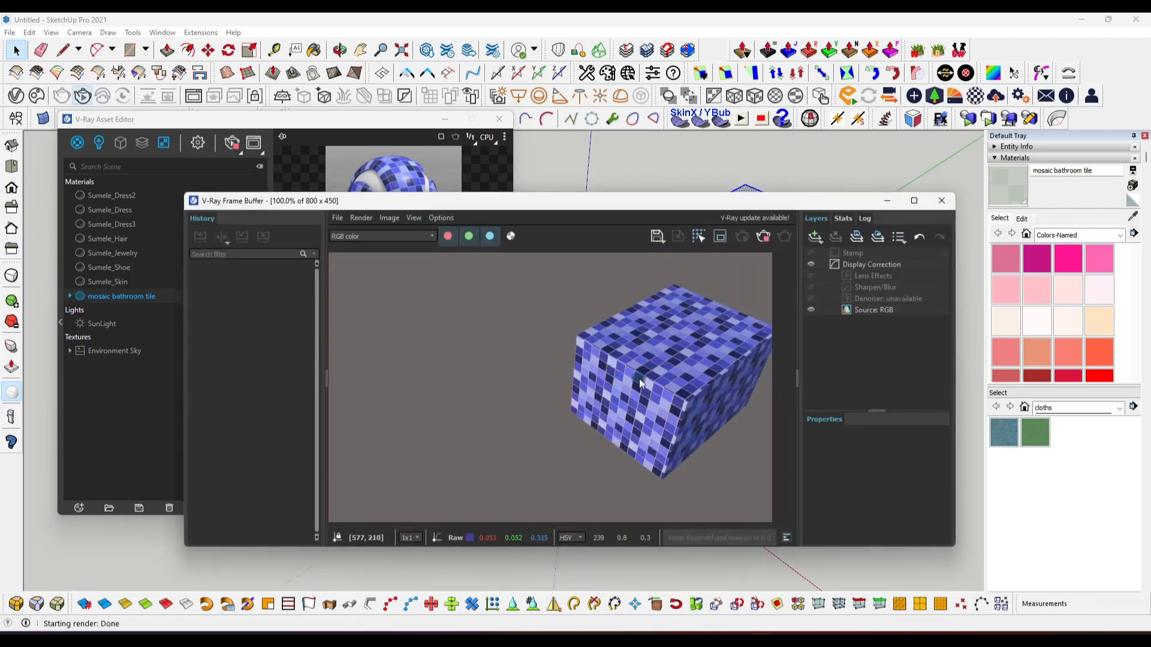
pyautogui.moveTo(609, 398)
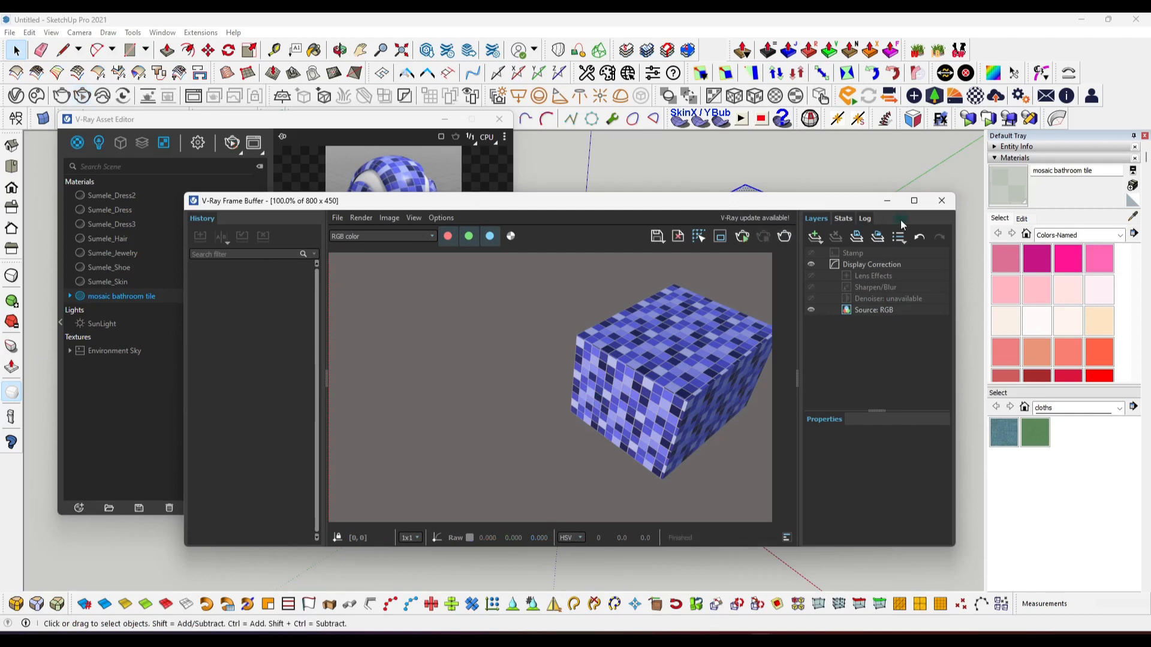
pyautogui.click(940, 200)
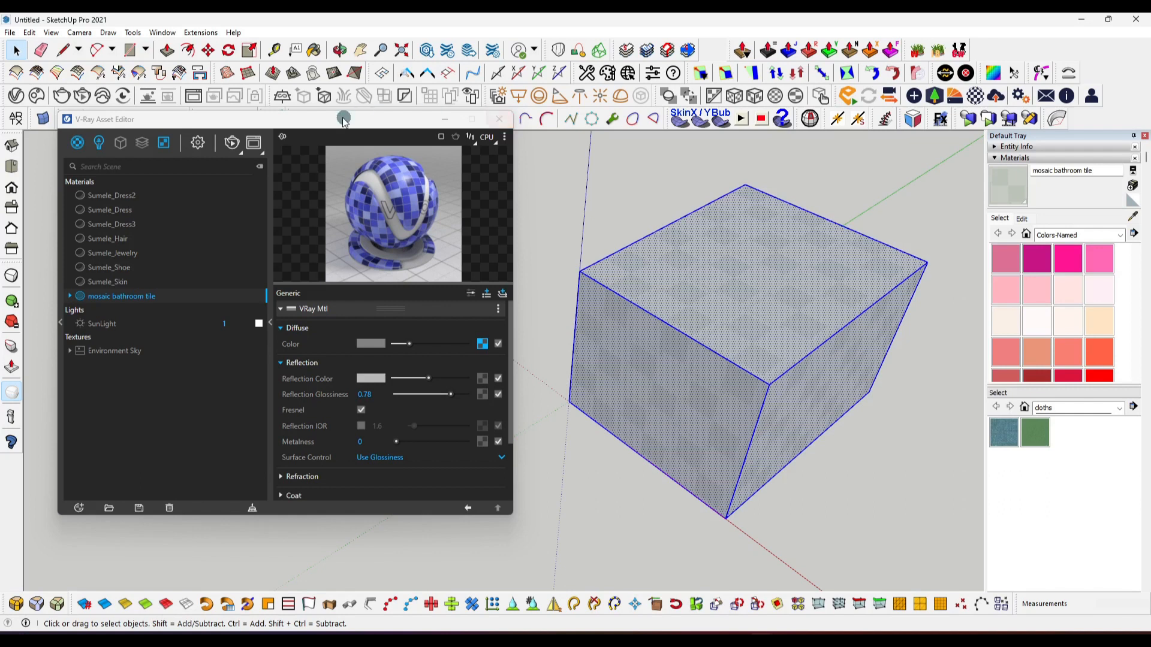
pyautogui.moveTo(343, 118); pyautogui.dragTo(346, 146)
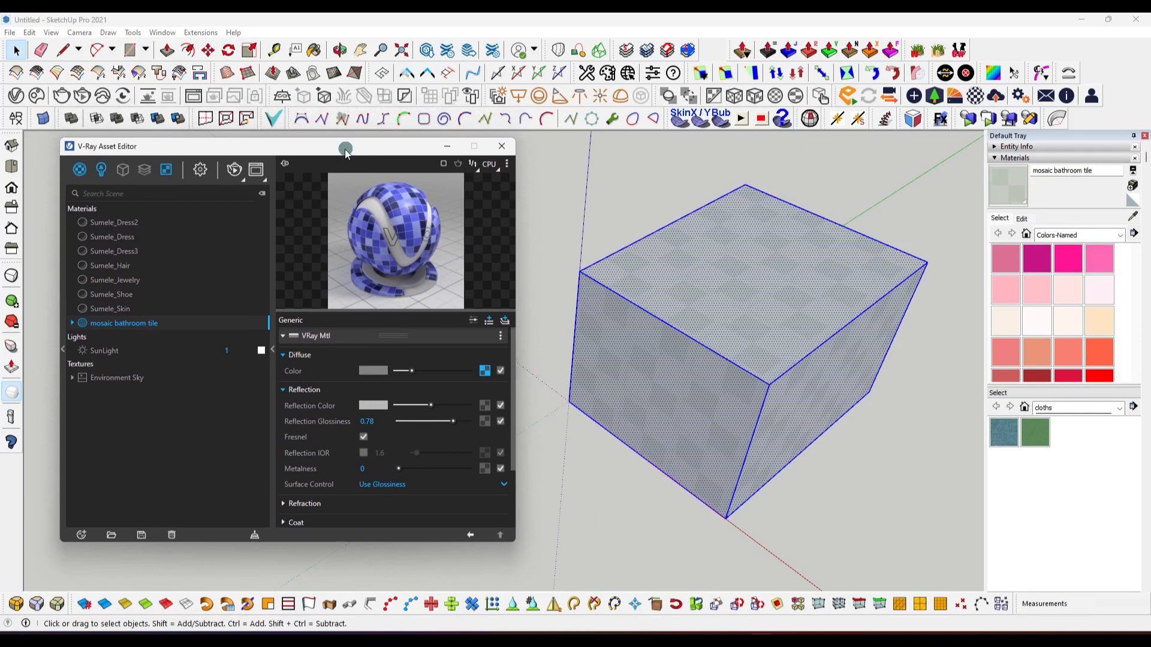
pyautogui.moveTo(346, 147); pyautogui.dragTo(346, 158)
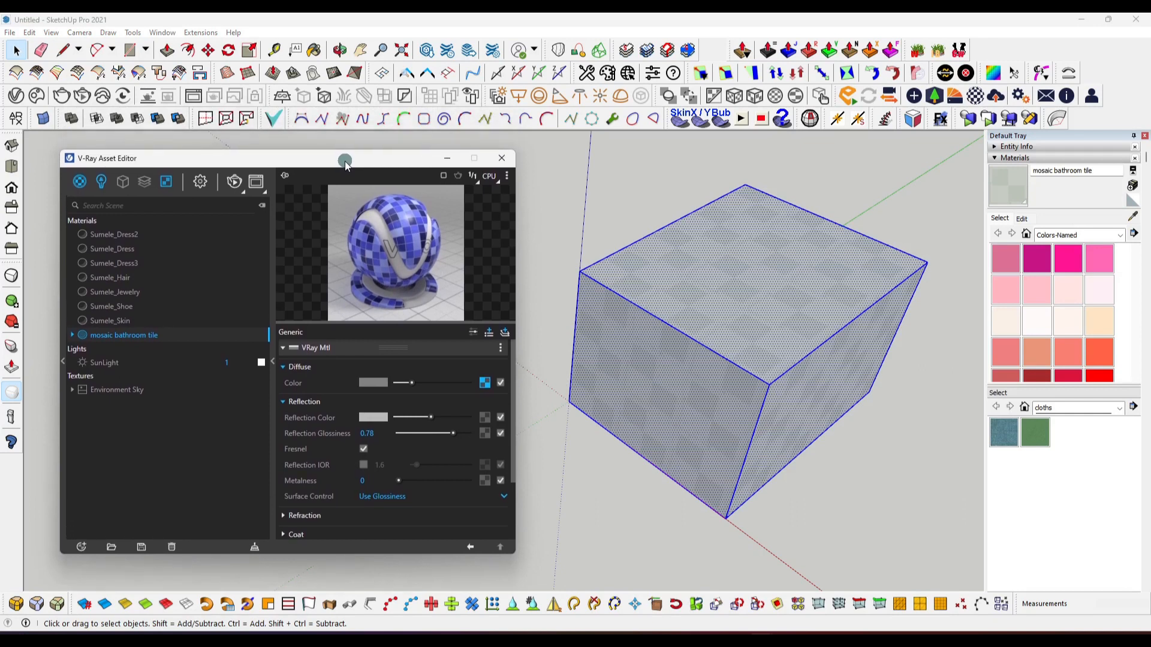
pyautogui.moveTo(422, 163)
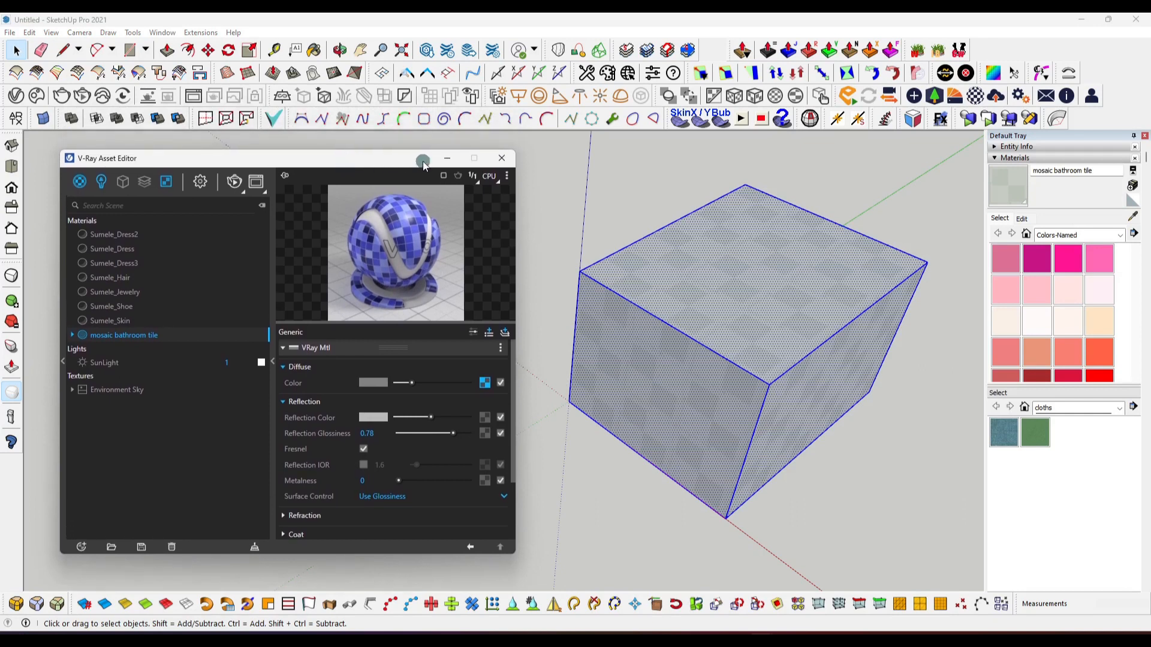